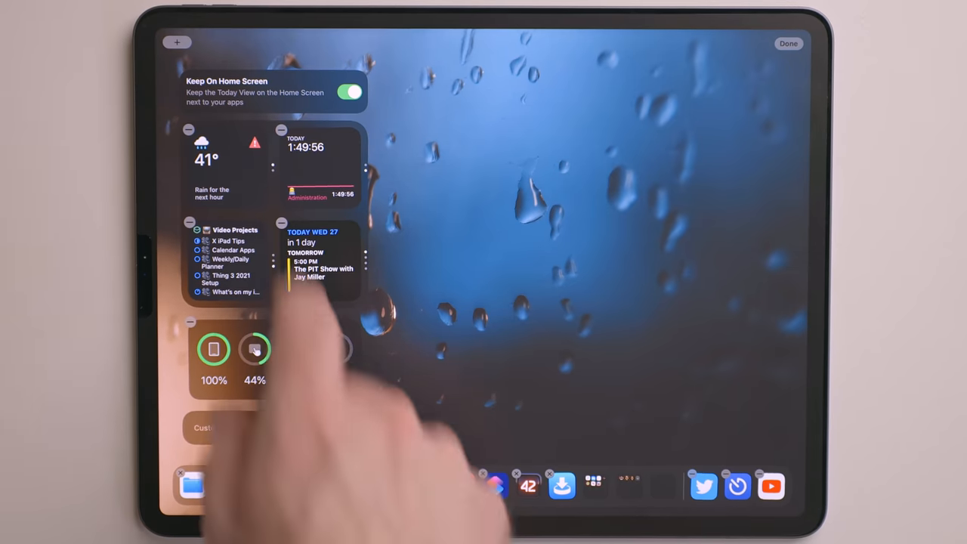
Keep Today View on the Home Screen and add Craft's Your Documents widget.
left_click(349, 92)
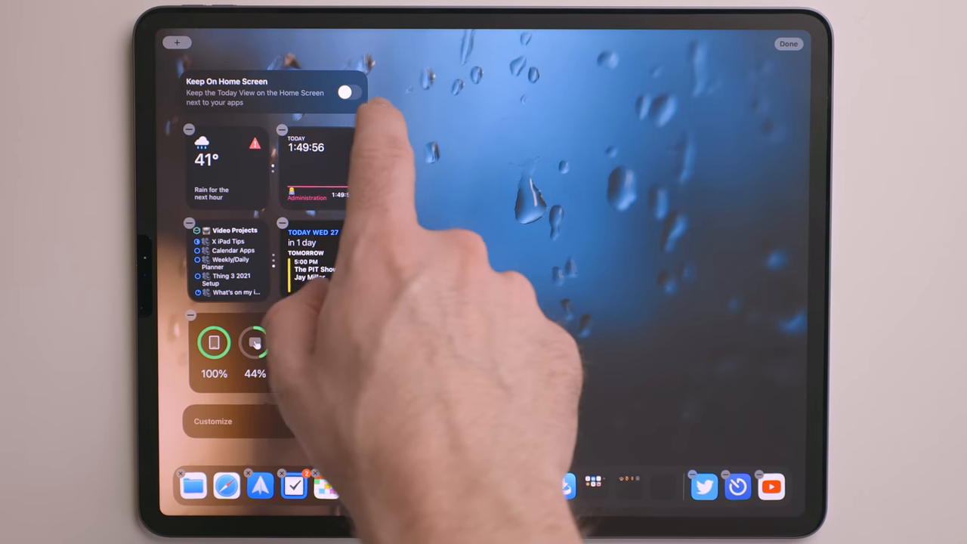
left_click(789, 43)
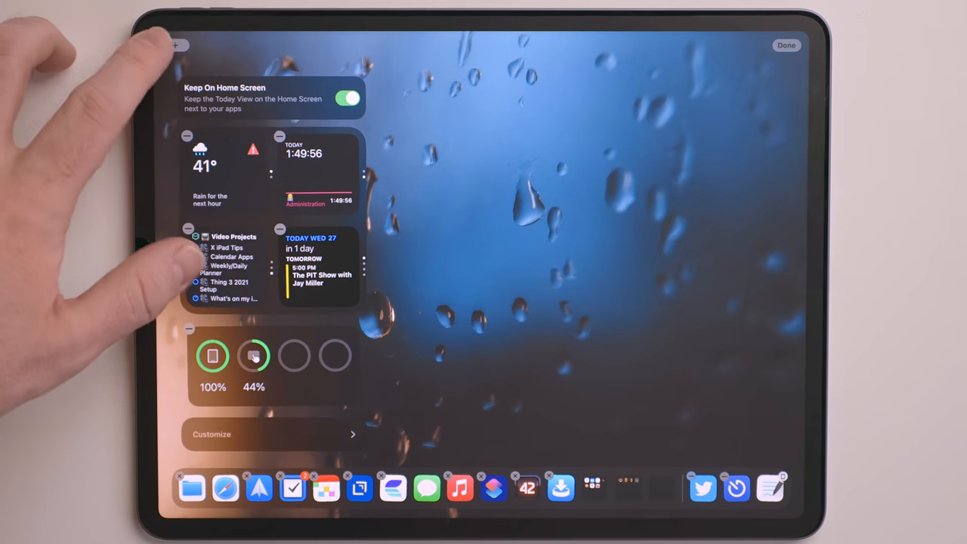
left_click(179, 46)
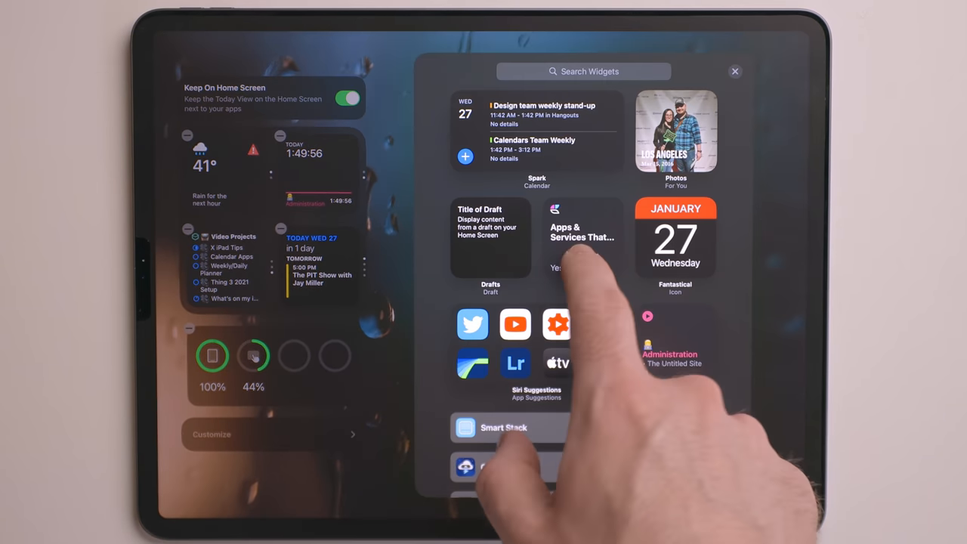
left_click(582, 234)
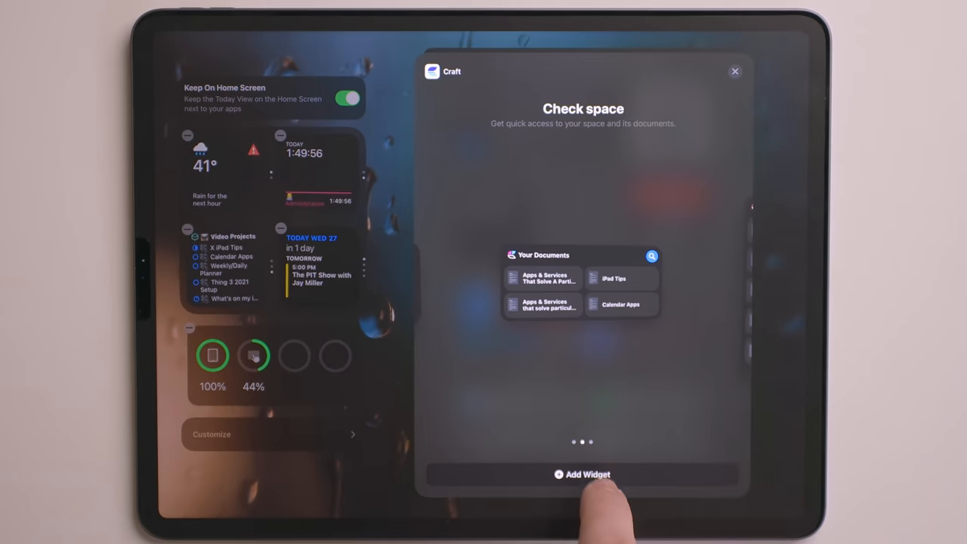
left_click(734, 71)
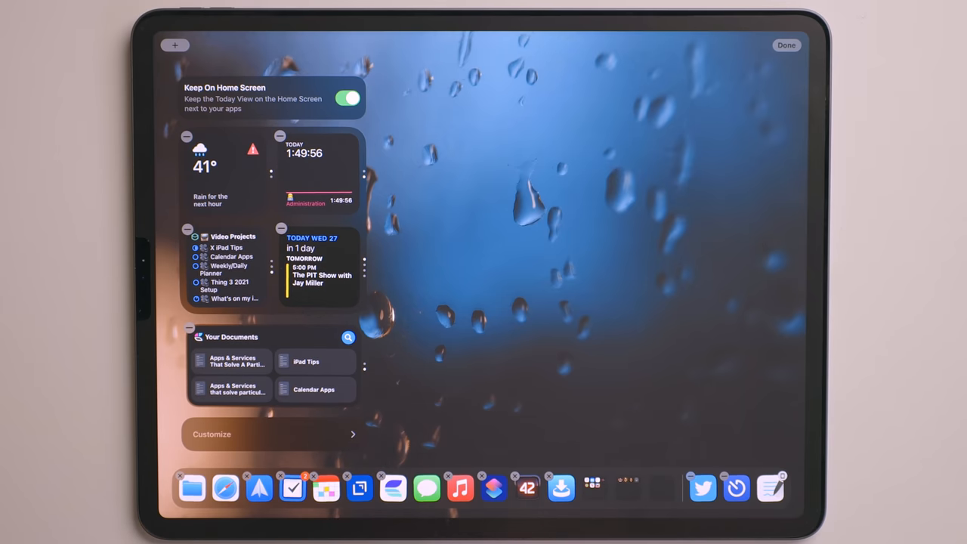
left_click(786, 45)
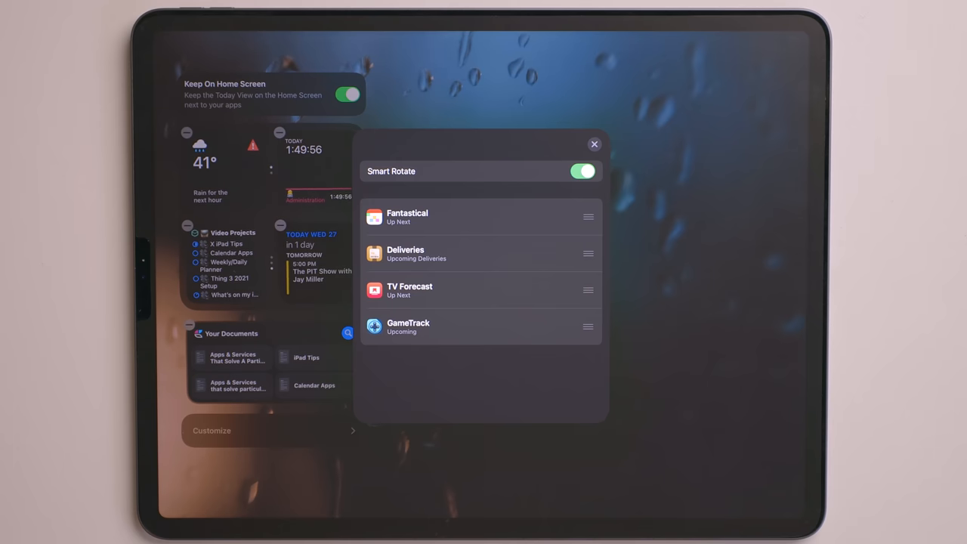
Close the stack's Smart Rotate settings and finish editing the Home Screen.
left_click(594, 143)
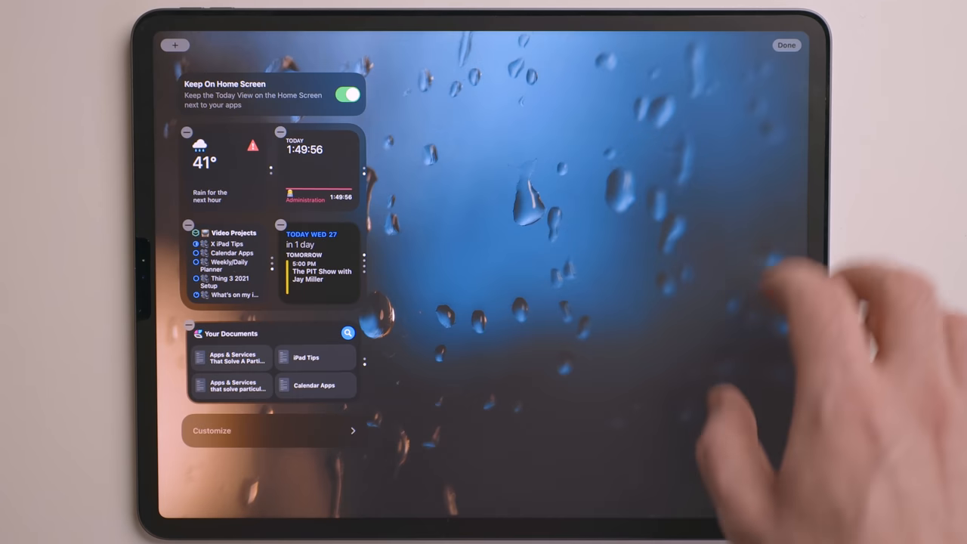
left_click(786, 45)
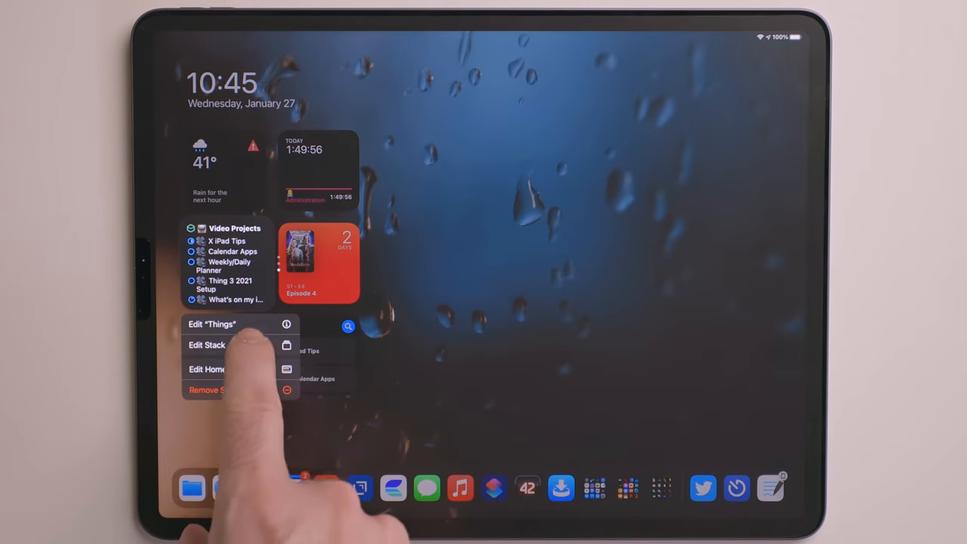
Choose Edit Stack for the widget stack containing the Things to-do list.
left_click(212, 323)
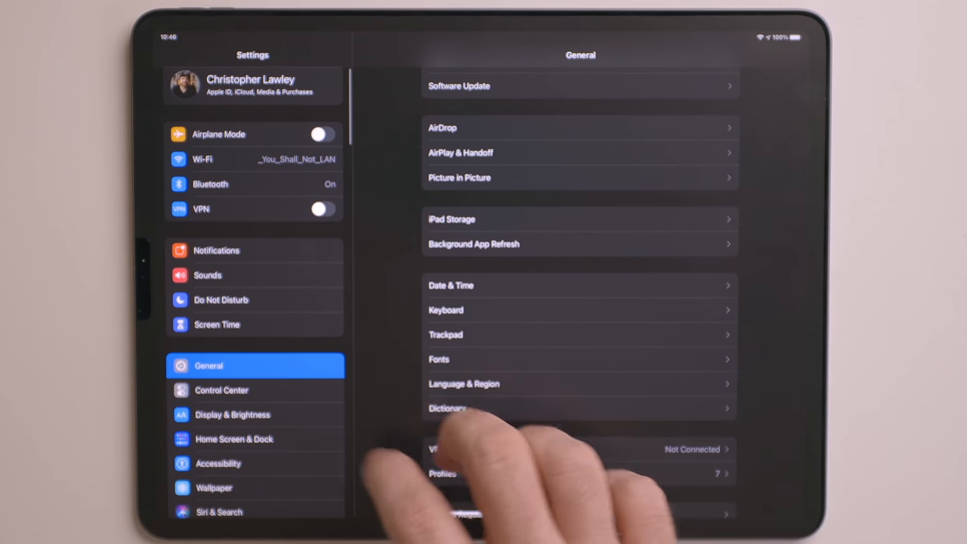
Toggle Show Suggested and Recent Apps in Dock under Home Screen & Dock.
left_click(233, 439)
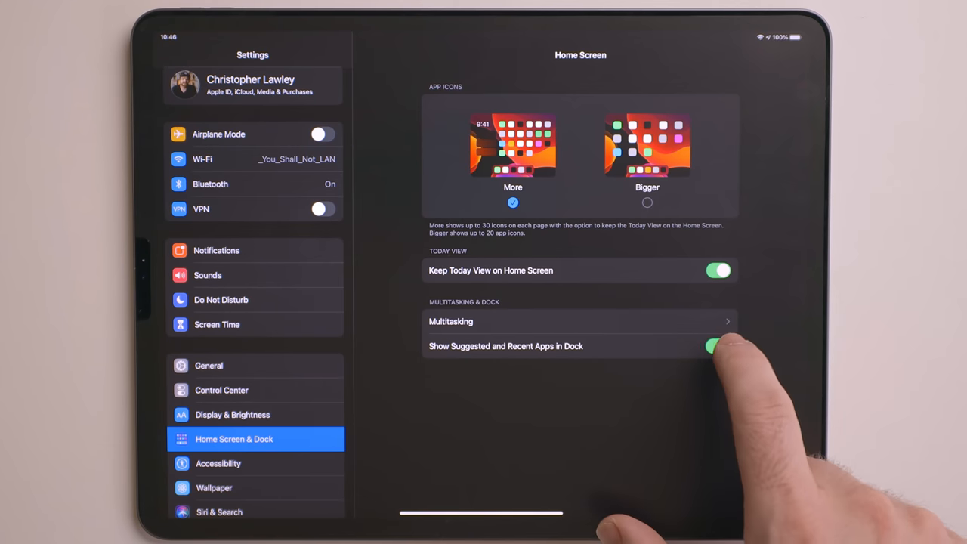
left_click(714, 346)
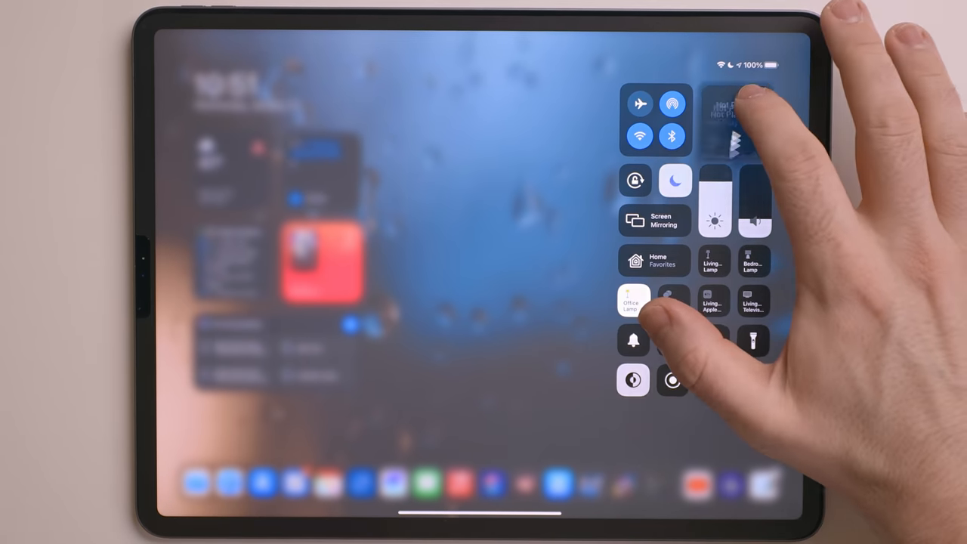
Browse AirPlay output devices for the playing track, then return to Control Center.
left_click(745, 120)
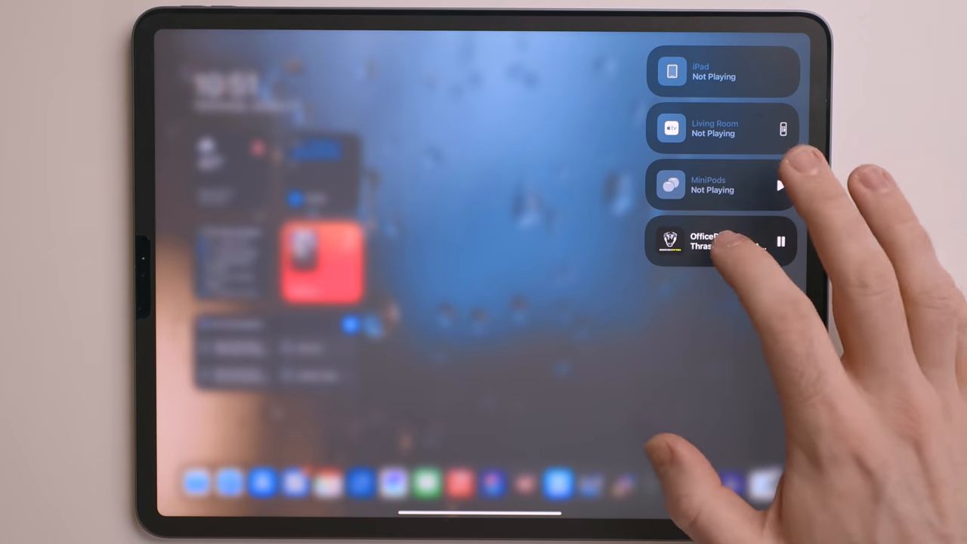
left_click(707, 242)
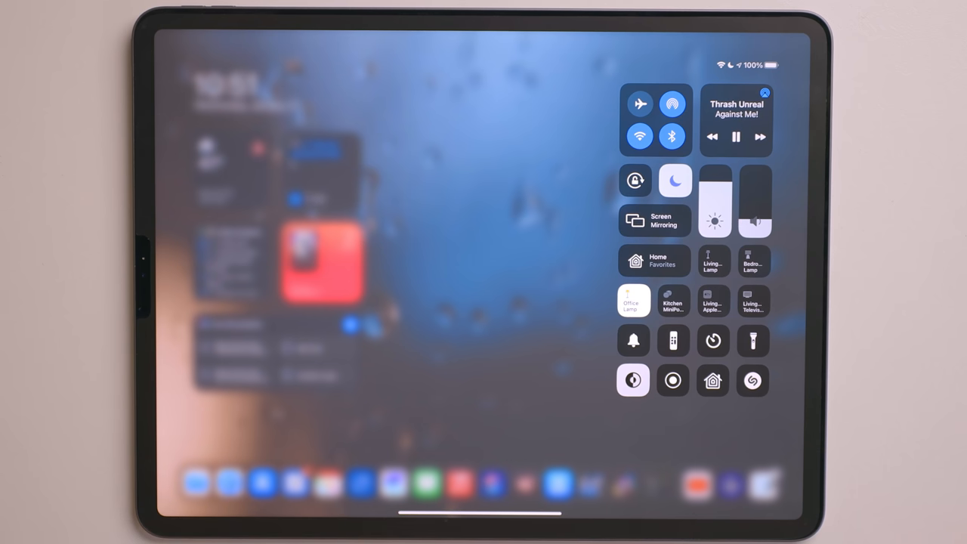
left_click(654, 261)
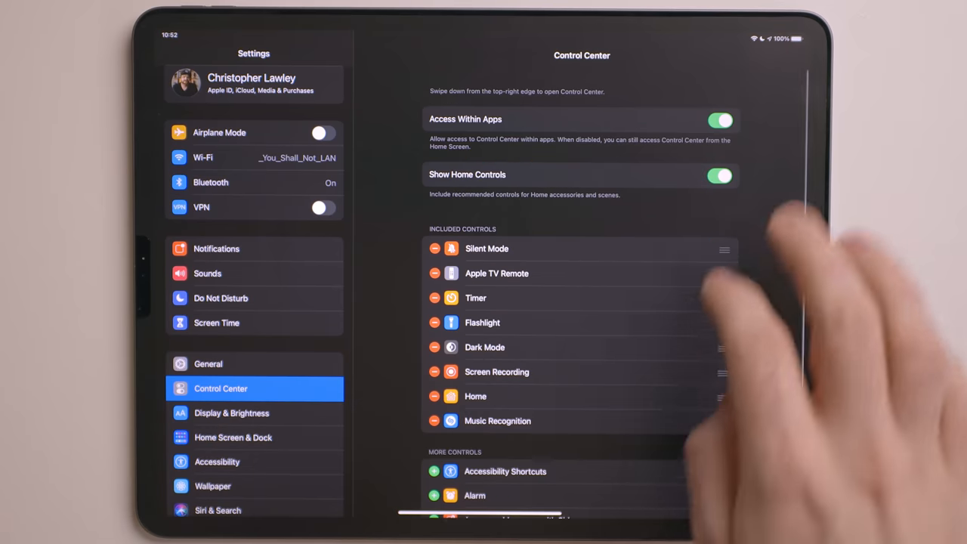
Scroll through the Included Controls and More Controls lists.
scroll("down", 3)
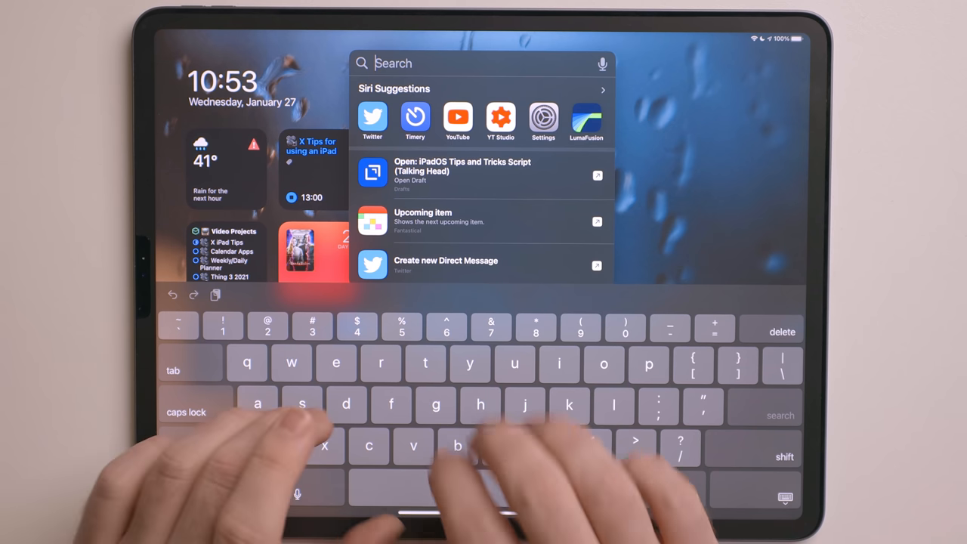
Search Spotlight for 'star trek', 'when did world war 2 start' and '4 pints to quart'.
type("star trek")
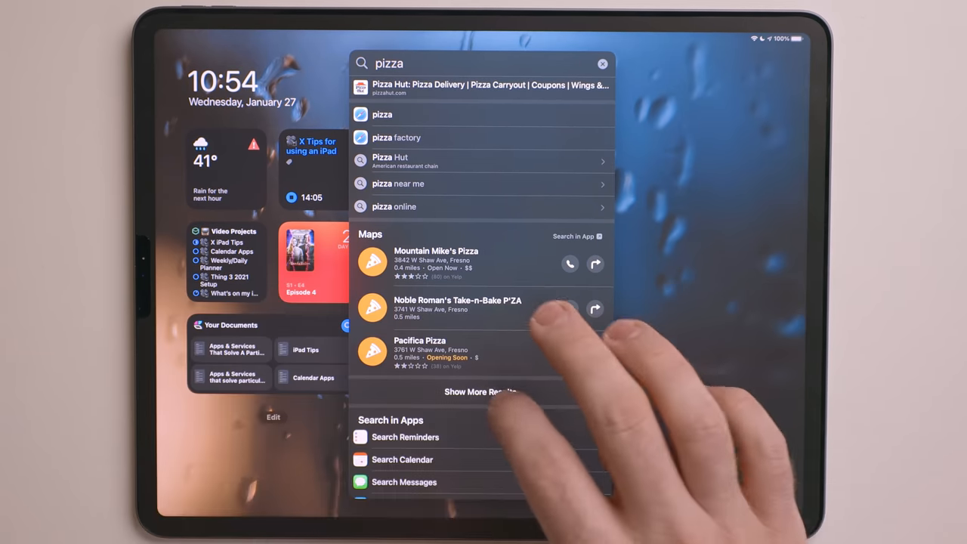
type("when did world war 2 start")
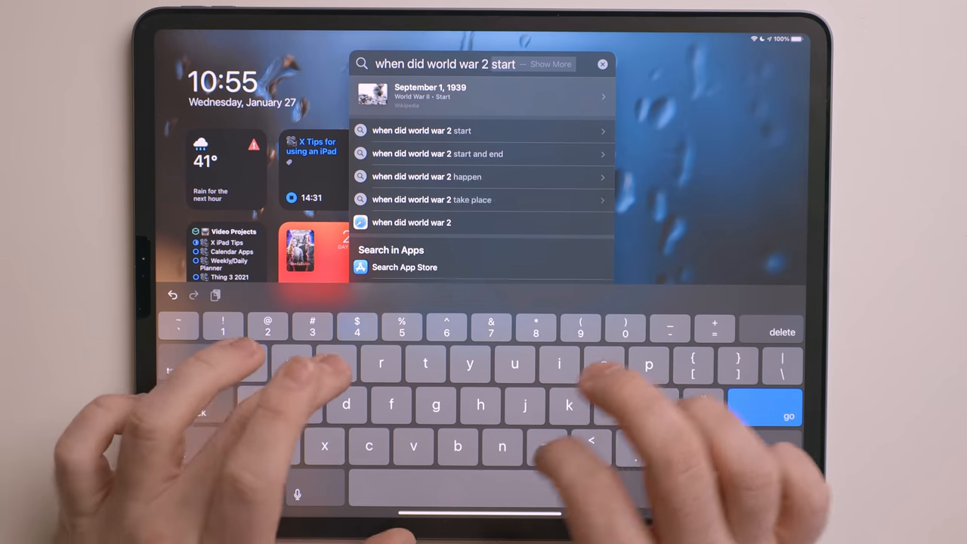
type("4 pints to quart")
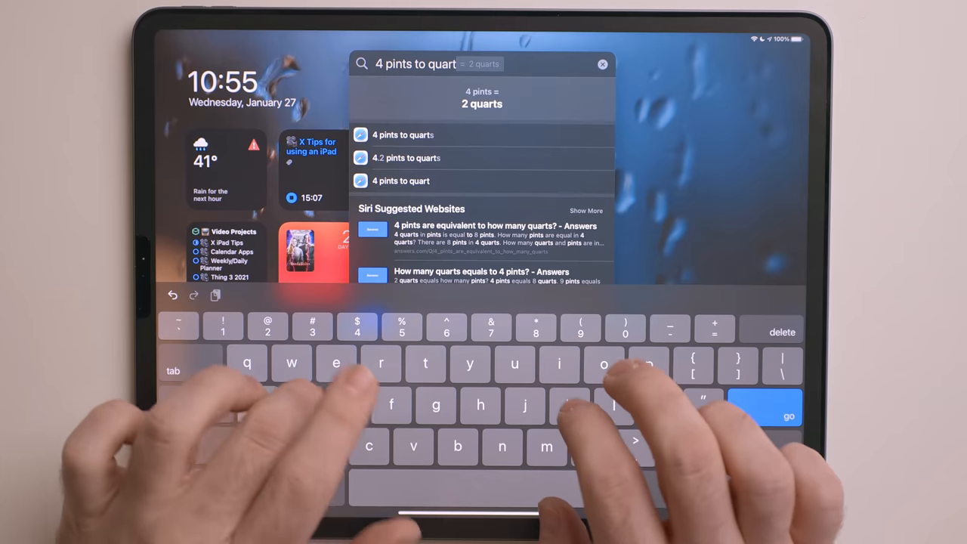
Search Spotlight for 'clipboard manager' and then 'time tracking'.
type("s")
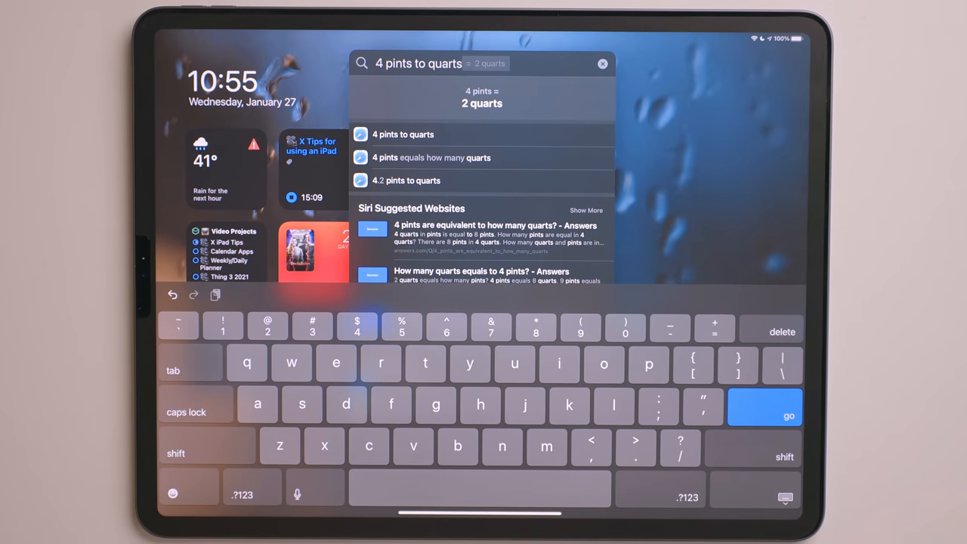
left_click(602, 63)
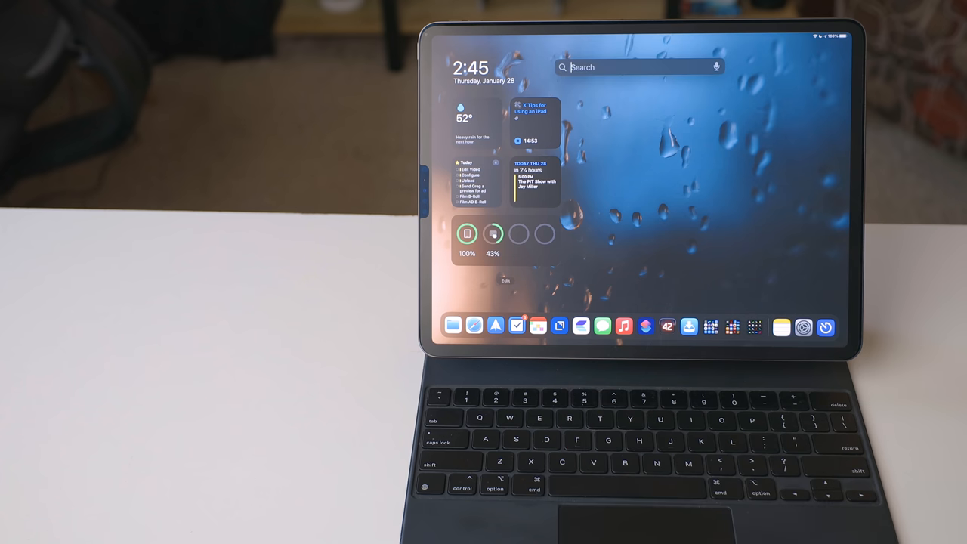
type("clipboard manager")
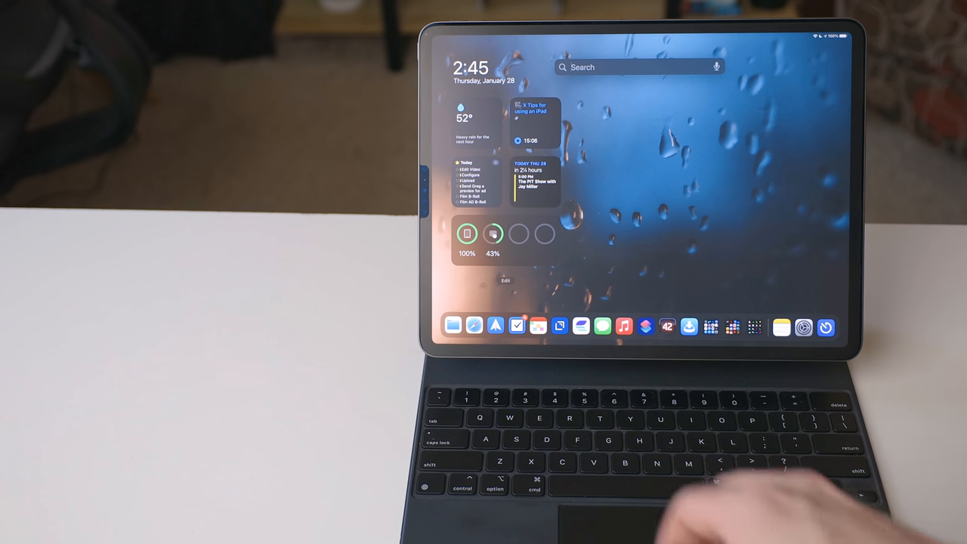
type("time tracking")
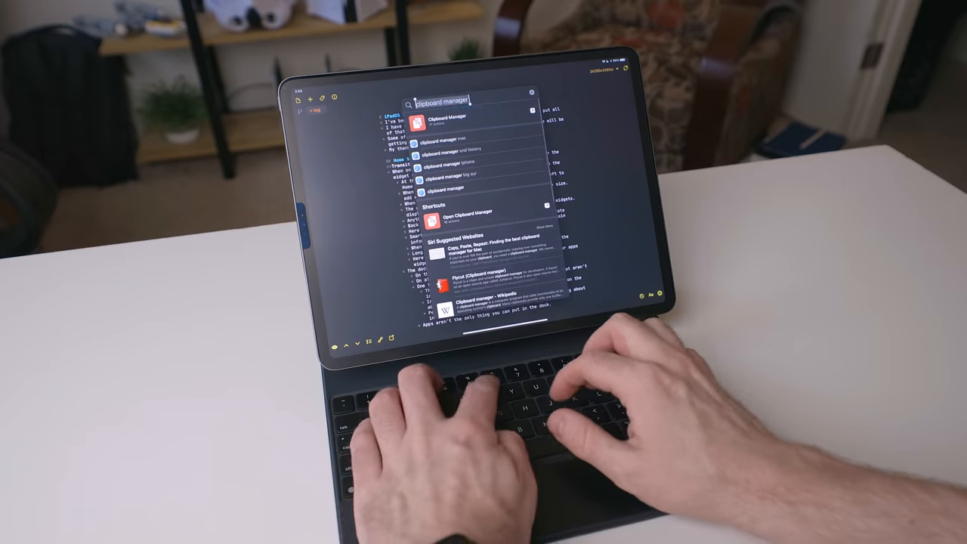
Search Spotlight for 'things' over the open text document.
type("things")
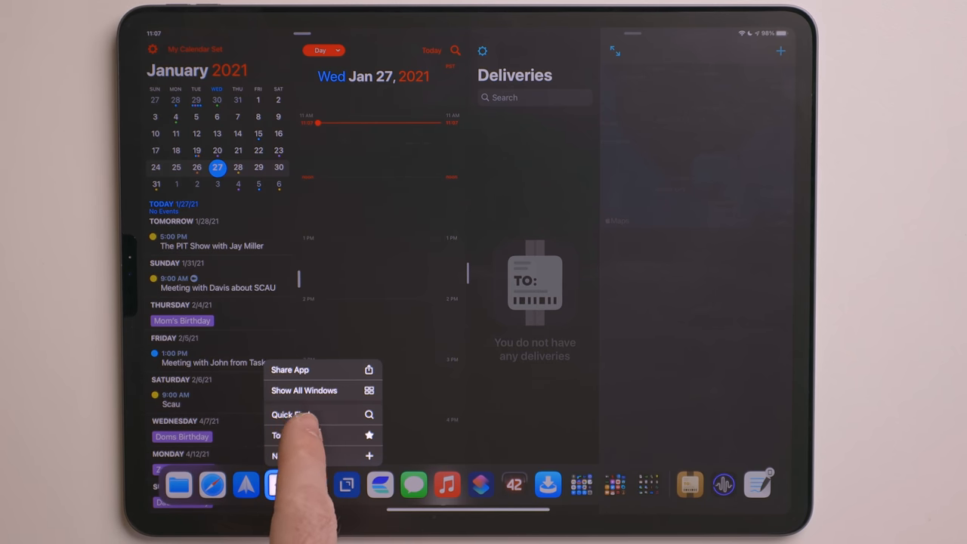
Show all open Fantastical windows from its Dock icon menu.
left_click(303, 390)
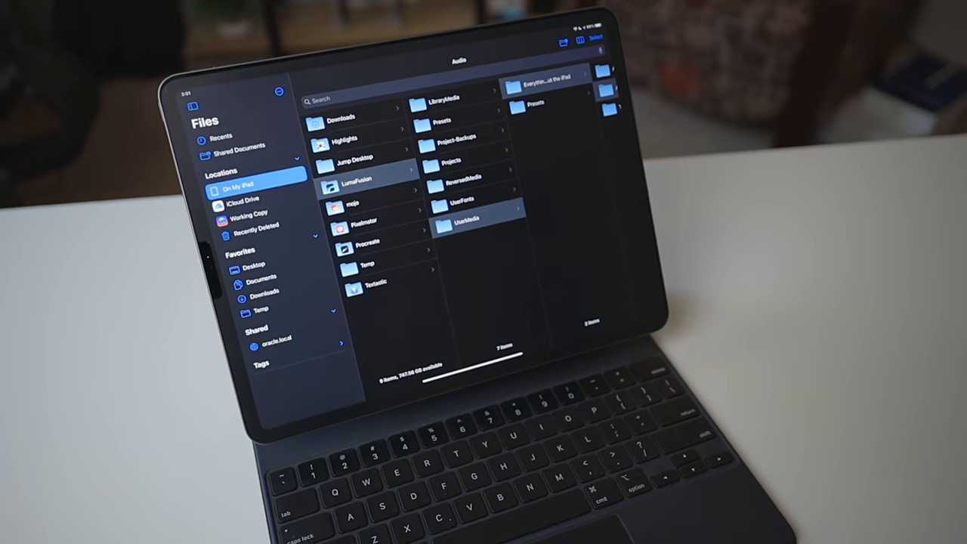
Open Temp from Favorites and give PDF document a new orange 'Doc' tag.
left_click(344, 318)
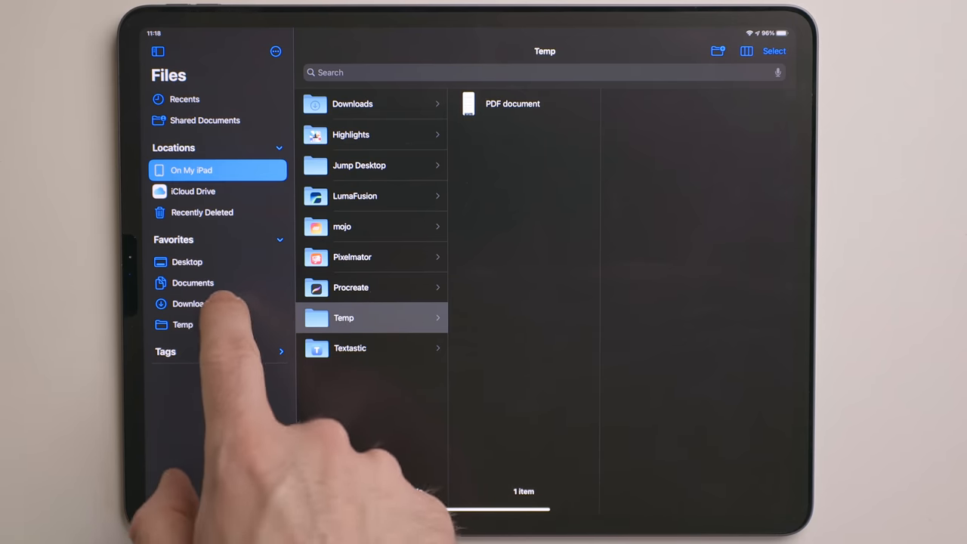
left_click(182, 325)
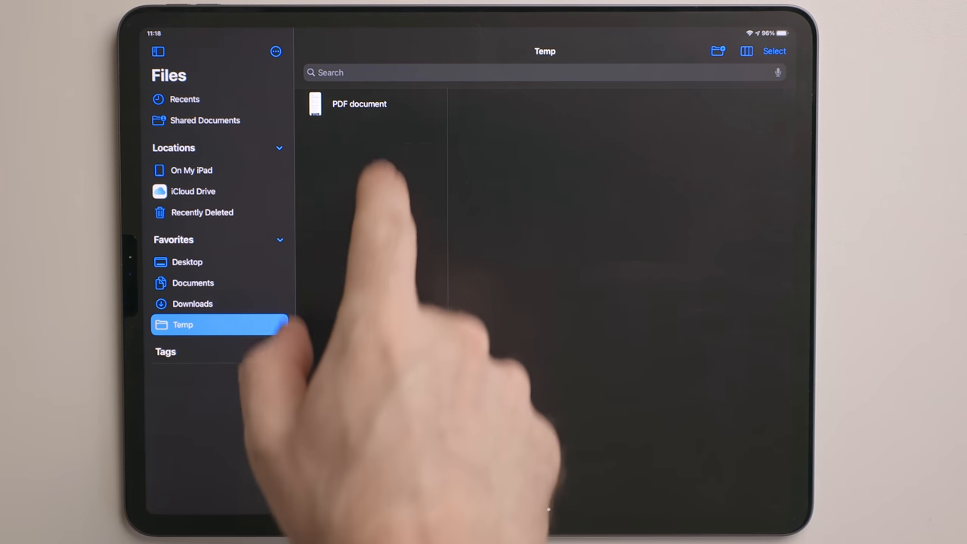
right_click(359, 104)
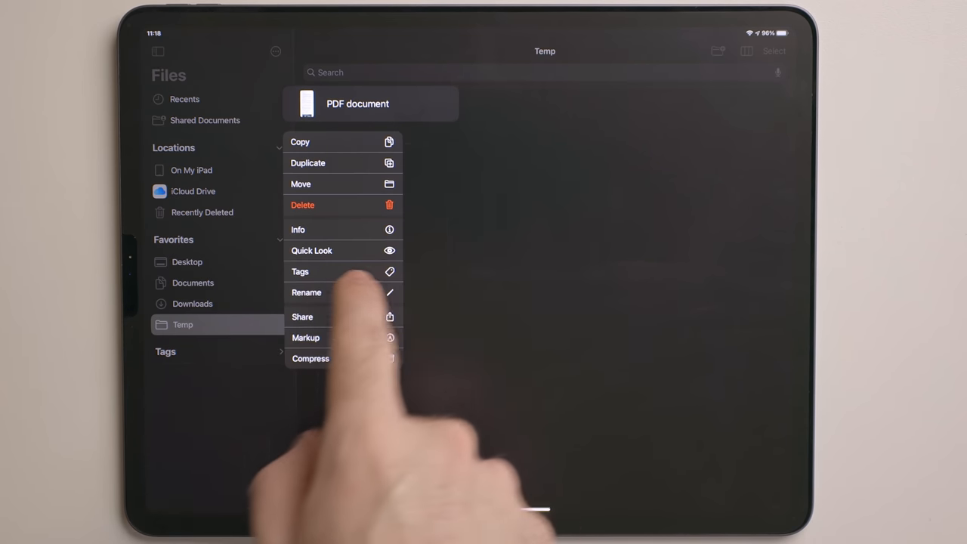
left_click(300, 271)
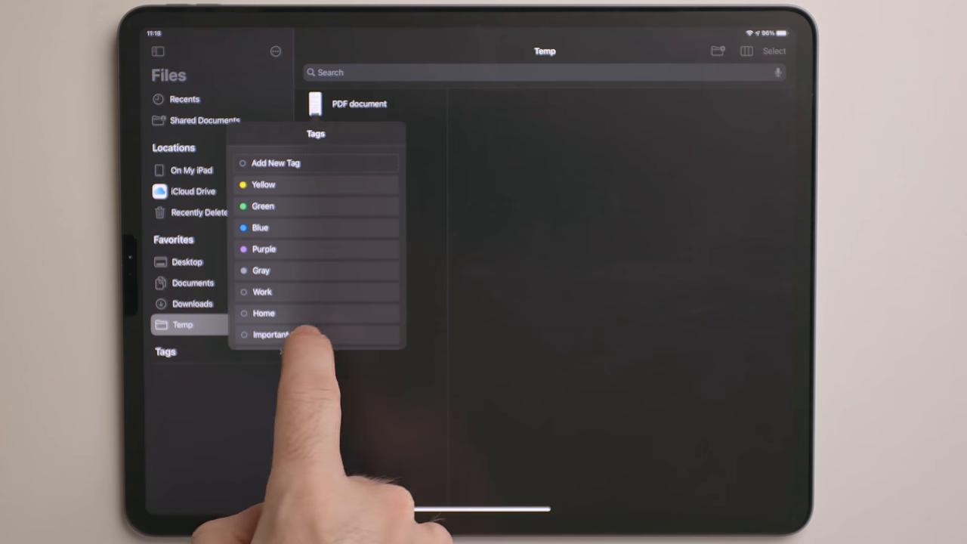
scroll("down", 3)
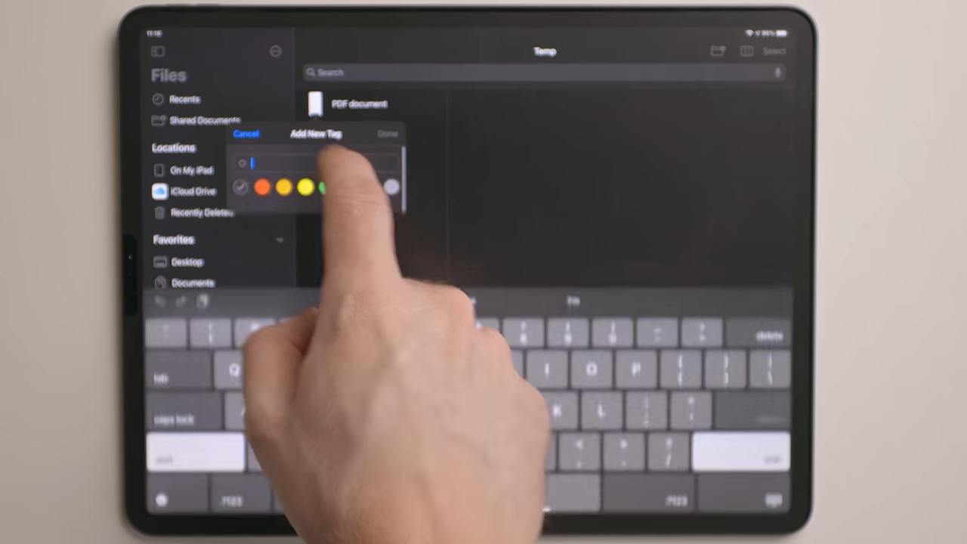
type("Doc")
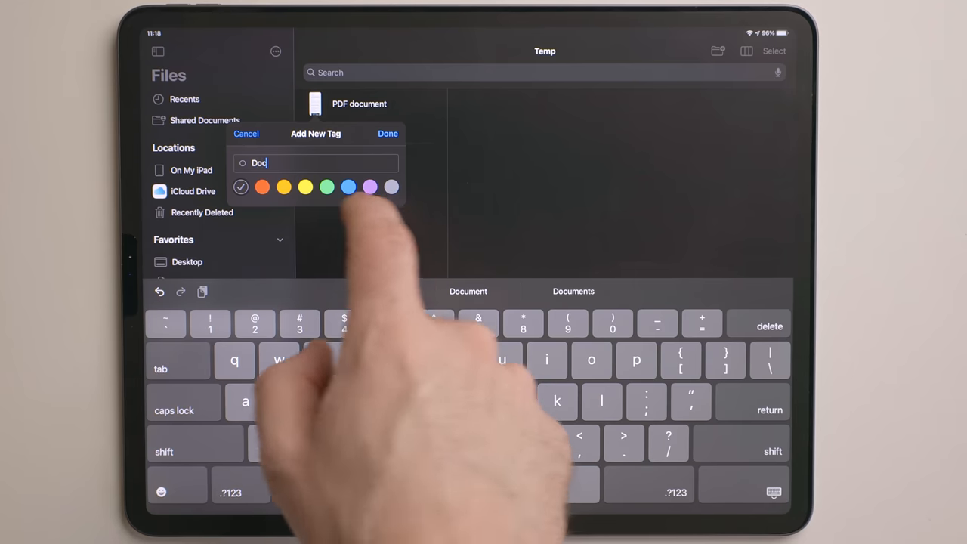
left_click(388, 134)
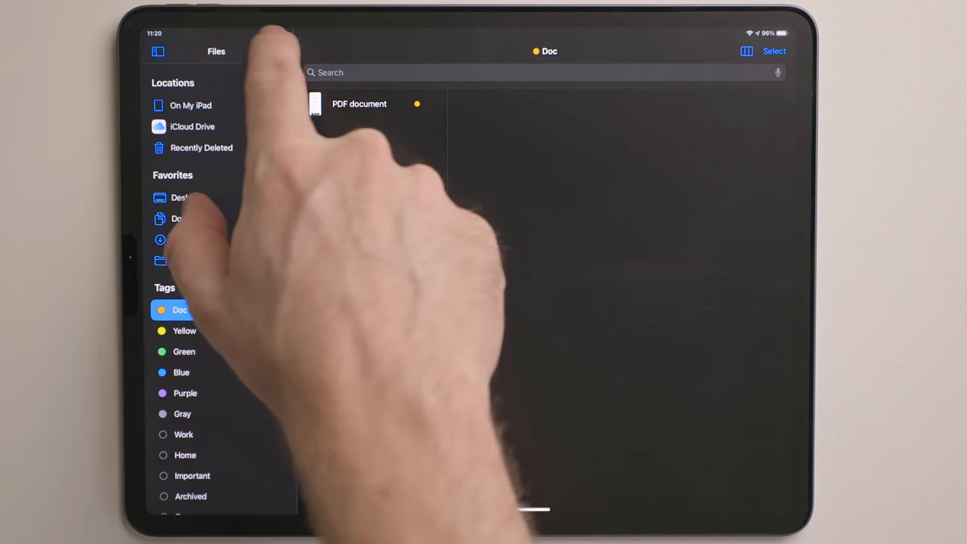
Enable Working Copy in the sidebar and move clip KL3A2733 from LumaFusion's UserMedia into Temp.
left_click(276, 51)
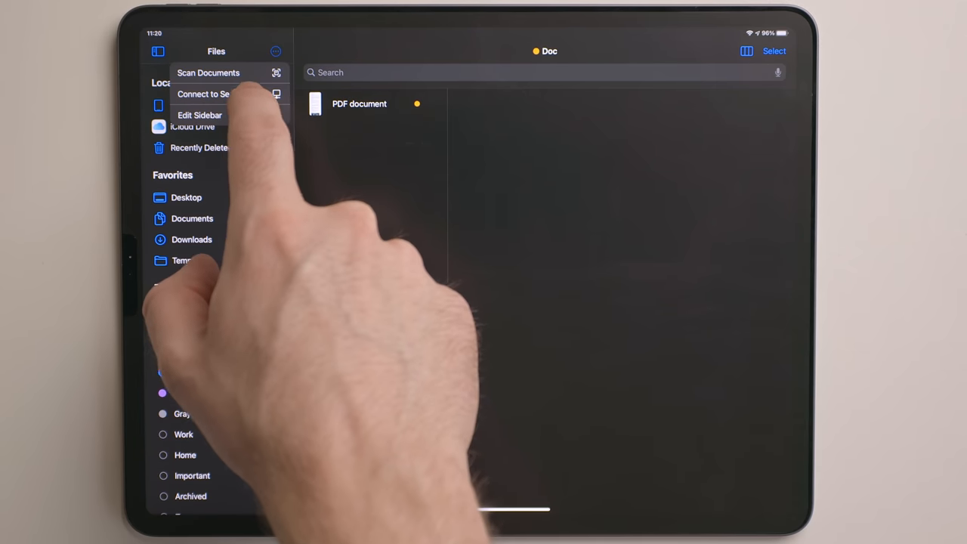
left_click(199, 115)
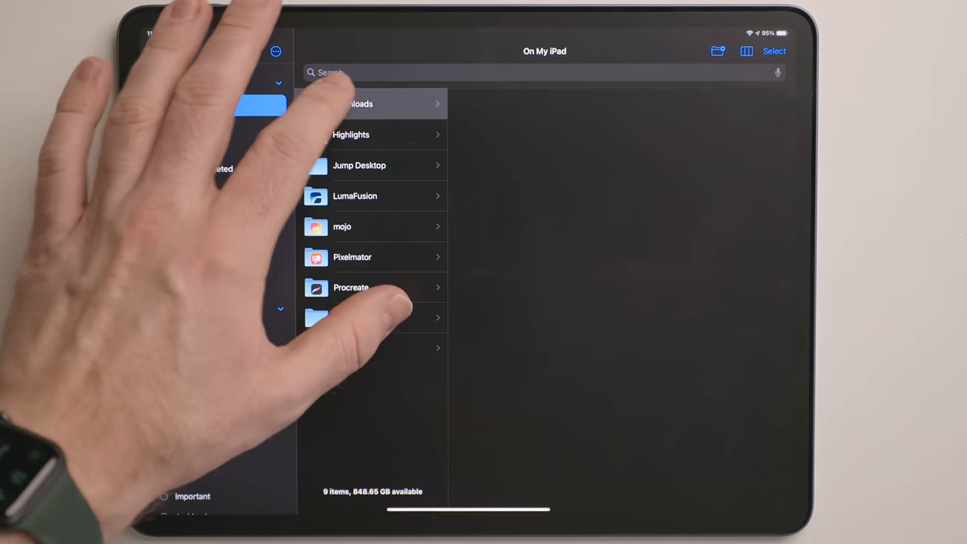
left_click(354, 196)
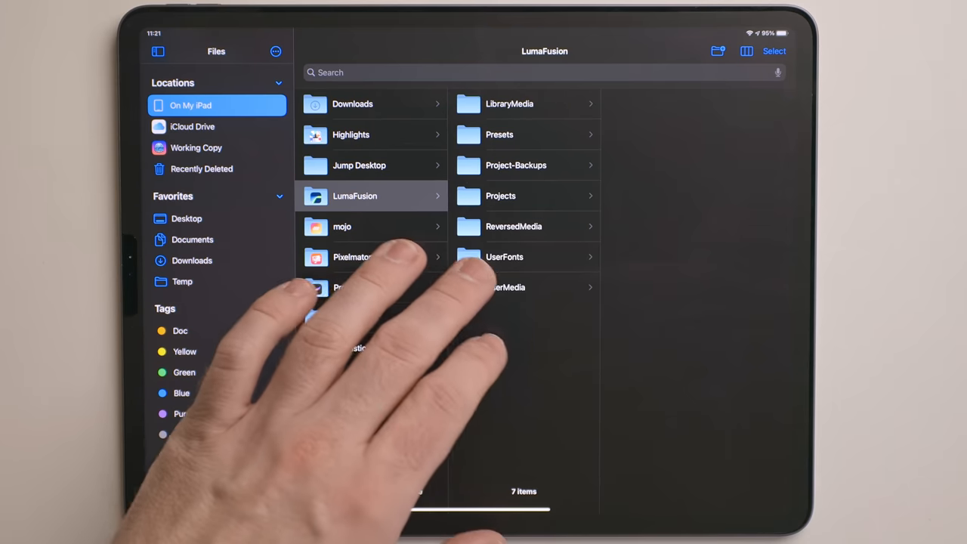
left_click(505, 287)
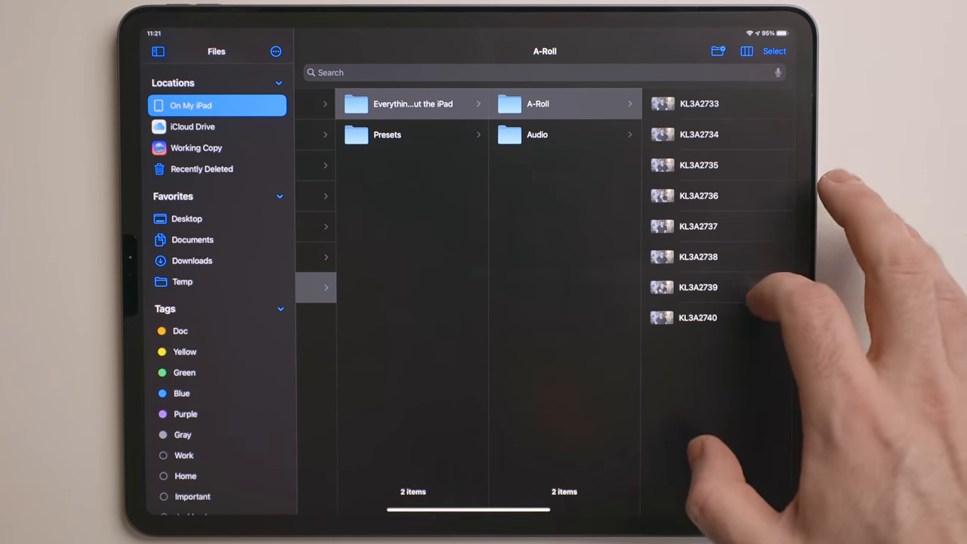
left_click(537, 134)
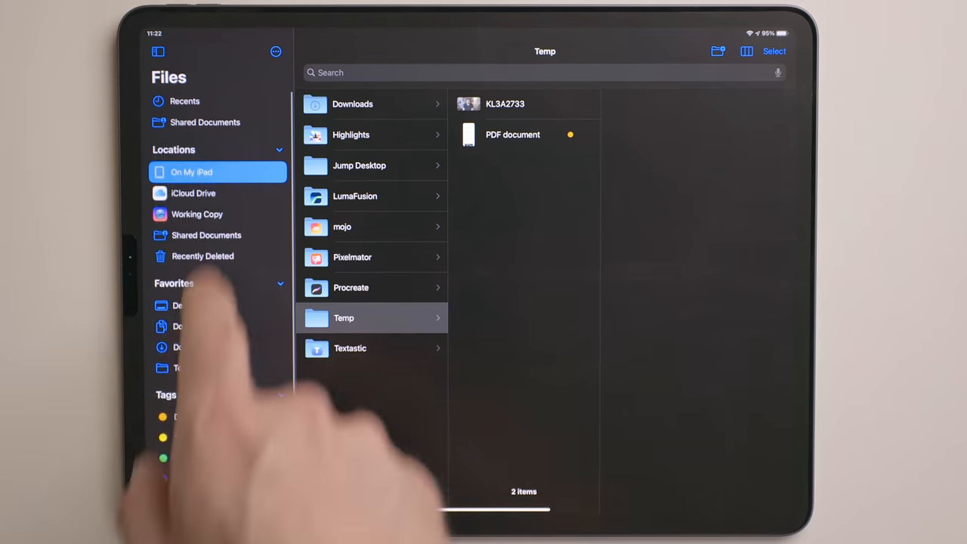
View Recents, then the three shared files under Shared Documents, and show the sidebar's ••• options.
left_click(185, 100)
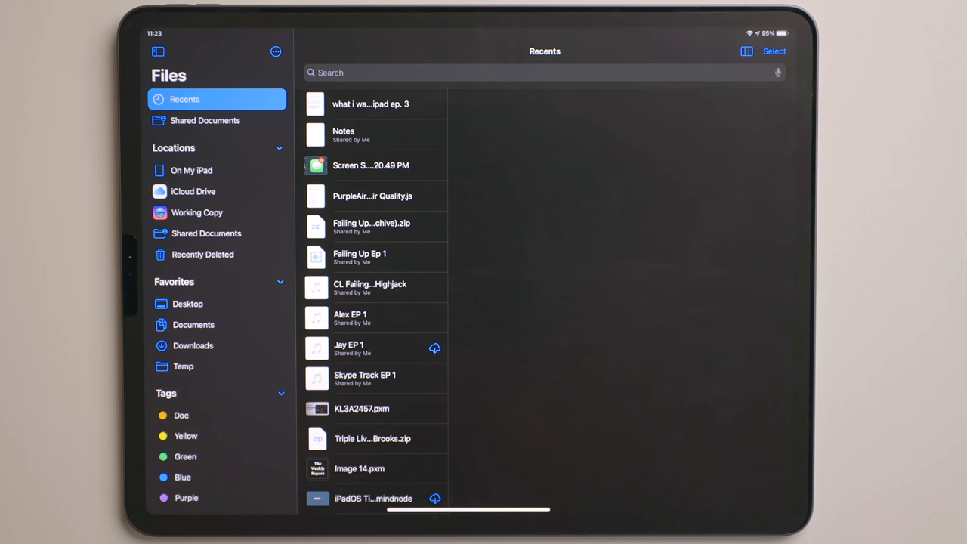
left_click(205, 120)
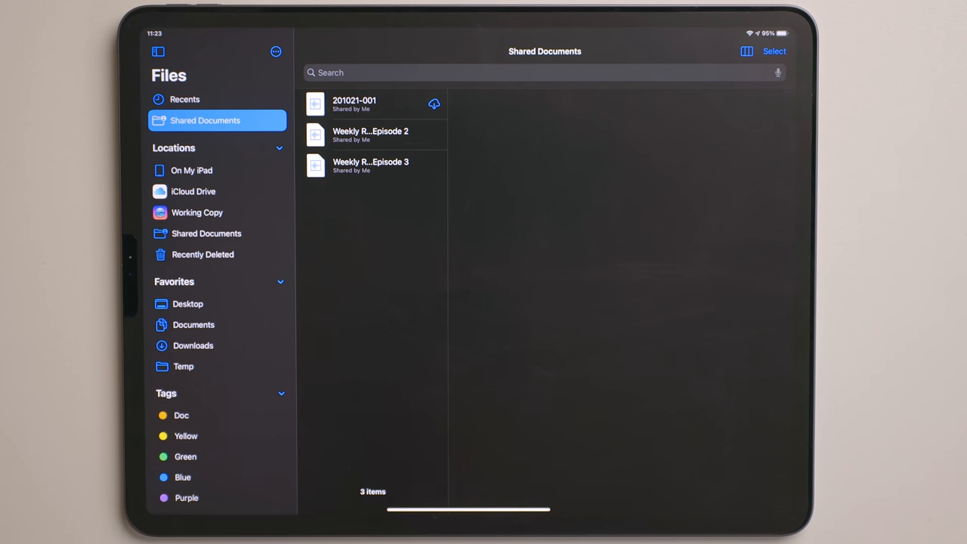
left_click(276, 52)
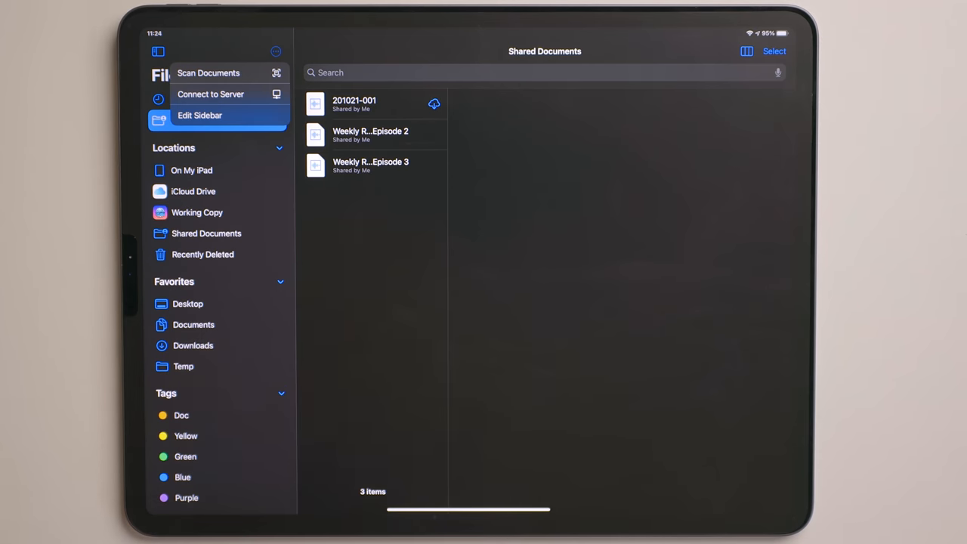